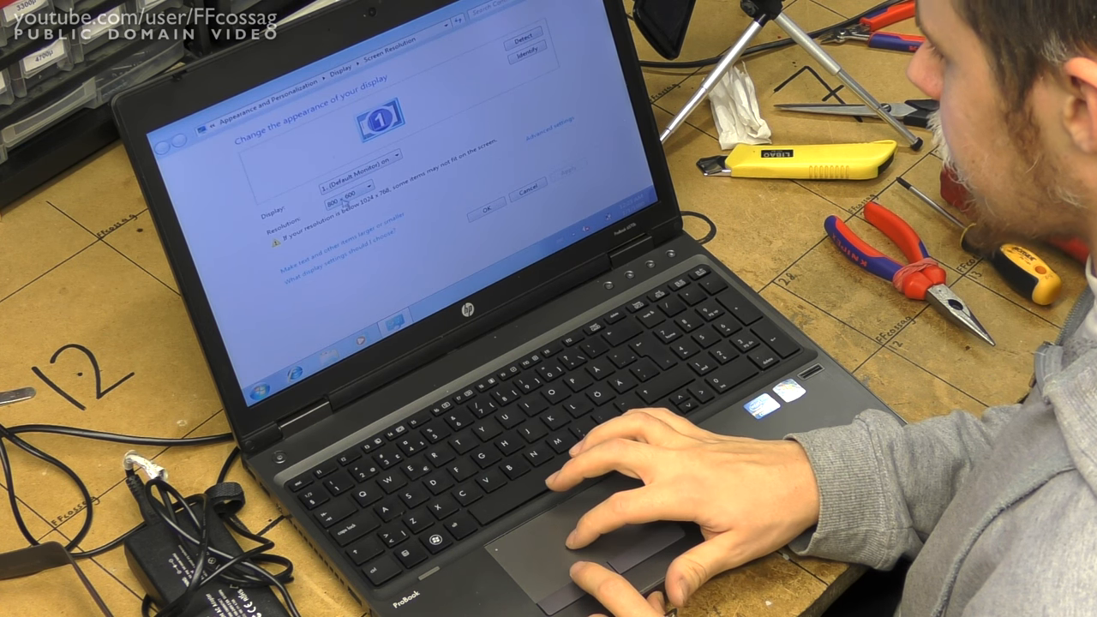
- Review the Hitachi drive's SMART Health and Benchmark views, then move to the Error Scan view
click(351, 186)
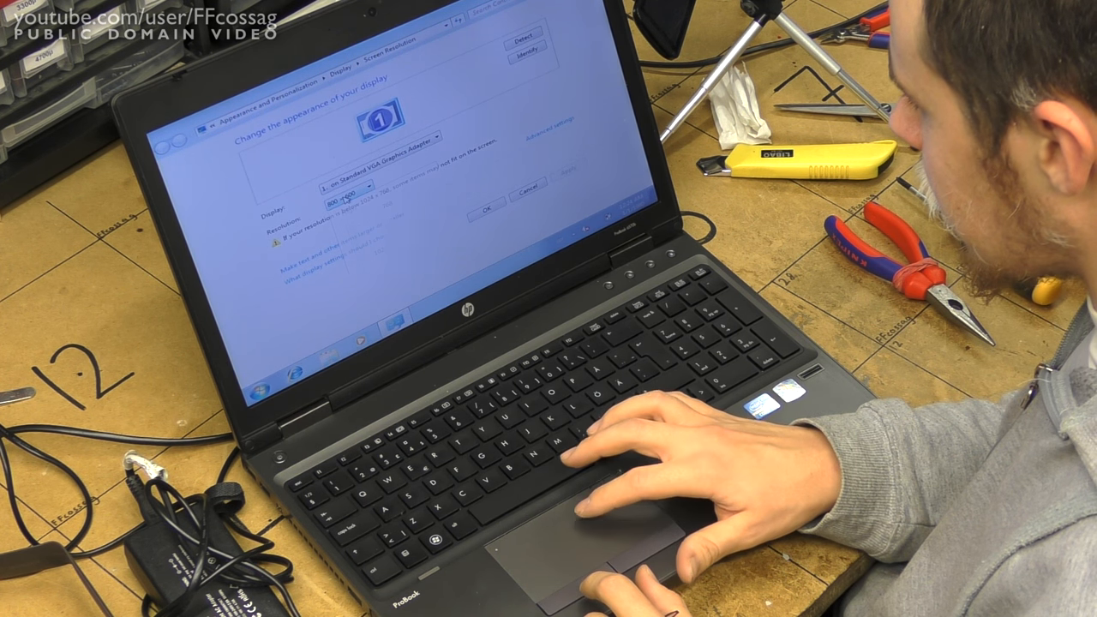
click(346, 187)
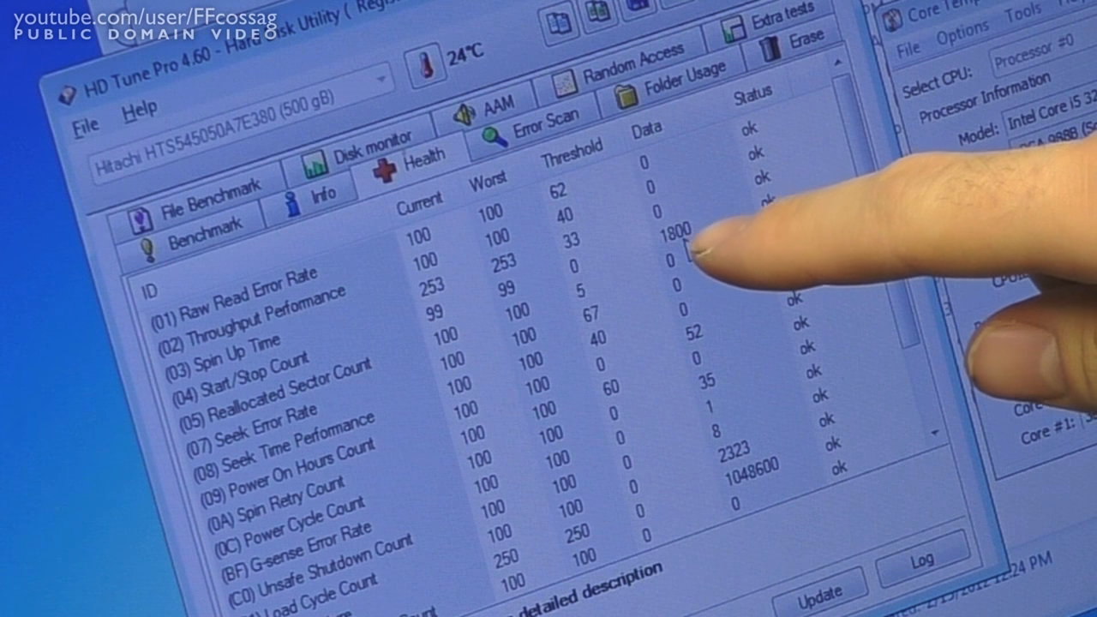
mouse_move(711, 257)
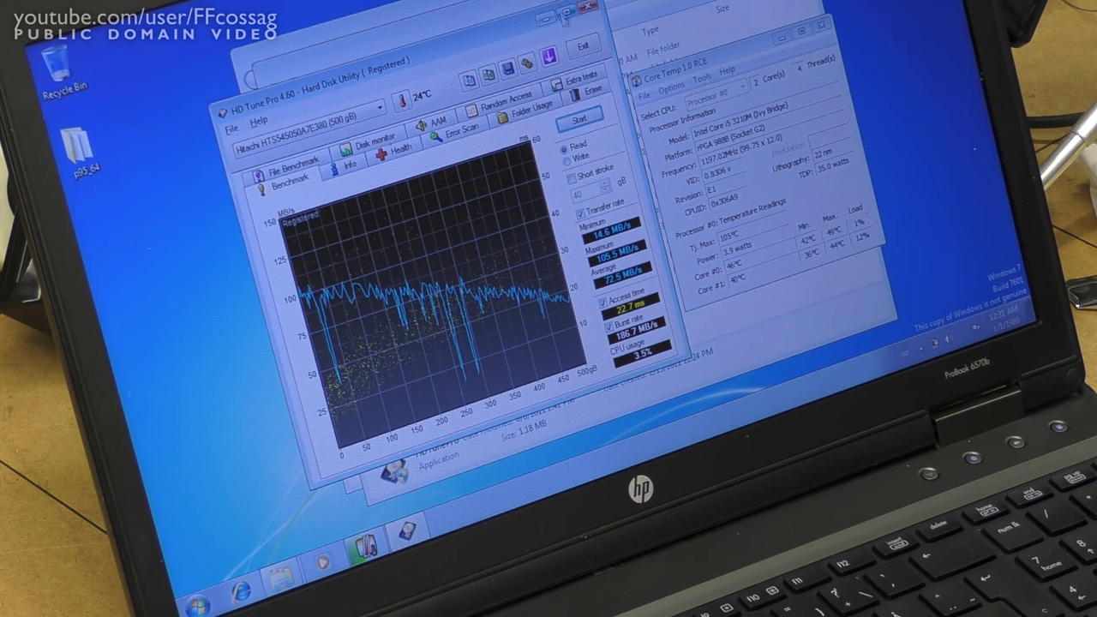
click(451, 136)
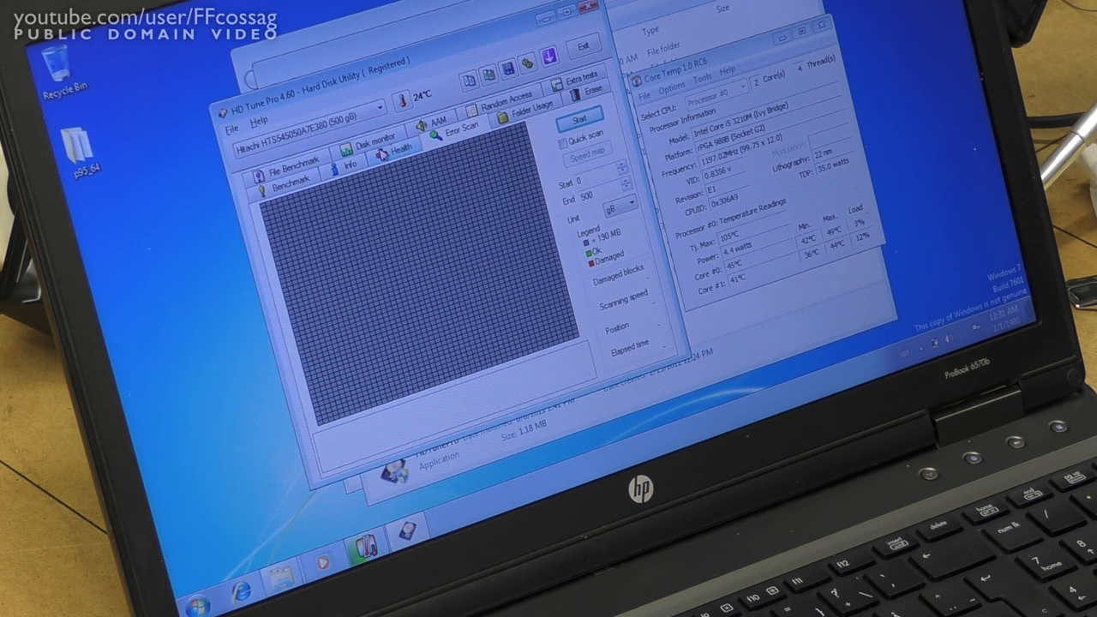
click(394, 147)
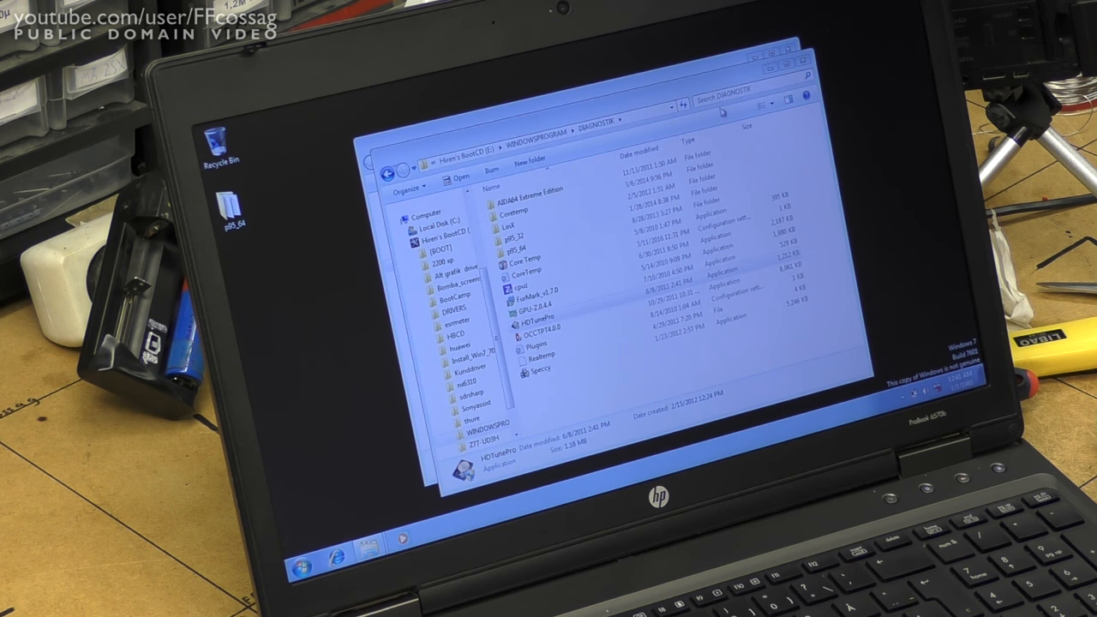
- Launch Core Temp from its folder and approve the User Account Control prompt
click(231, 215)
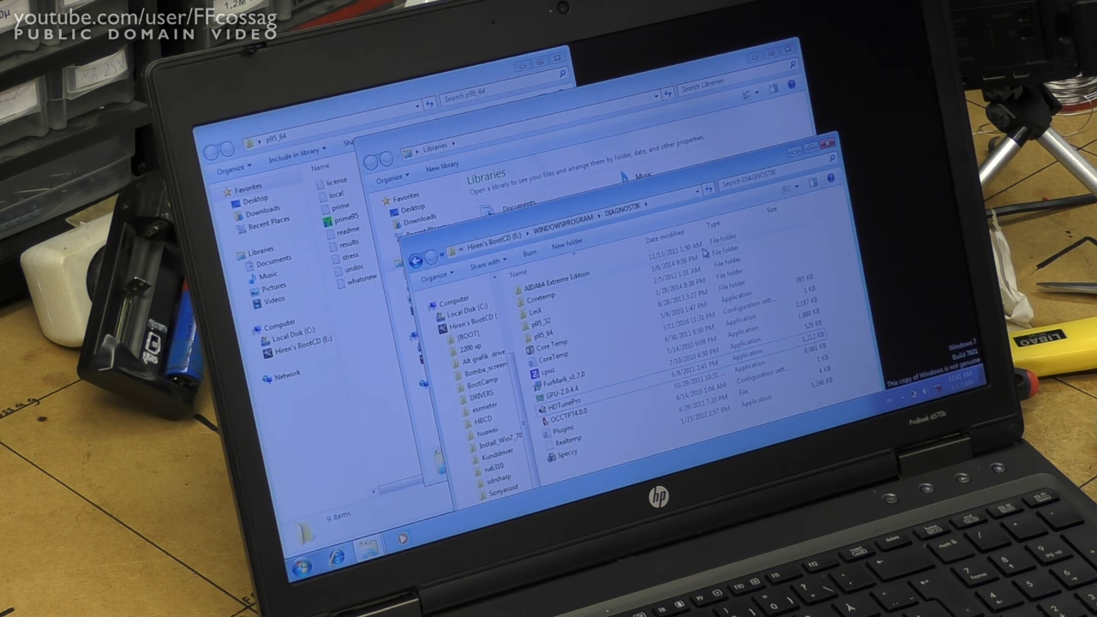
double_click(543, 298)
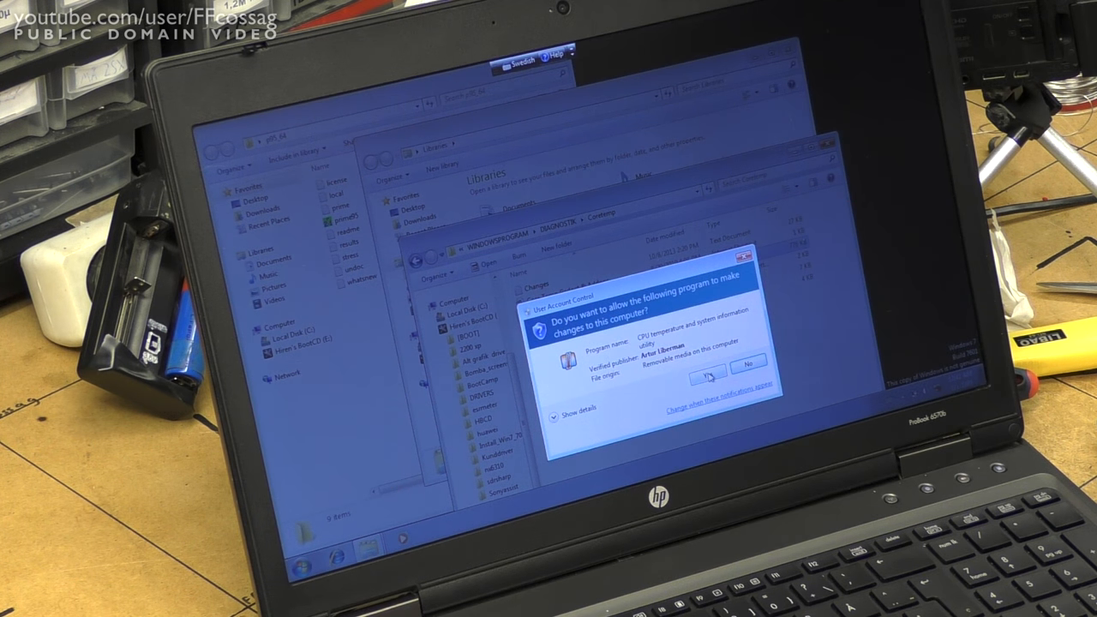
click(707, 370)
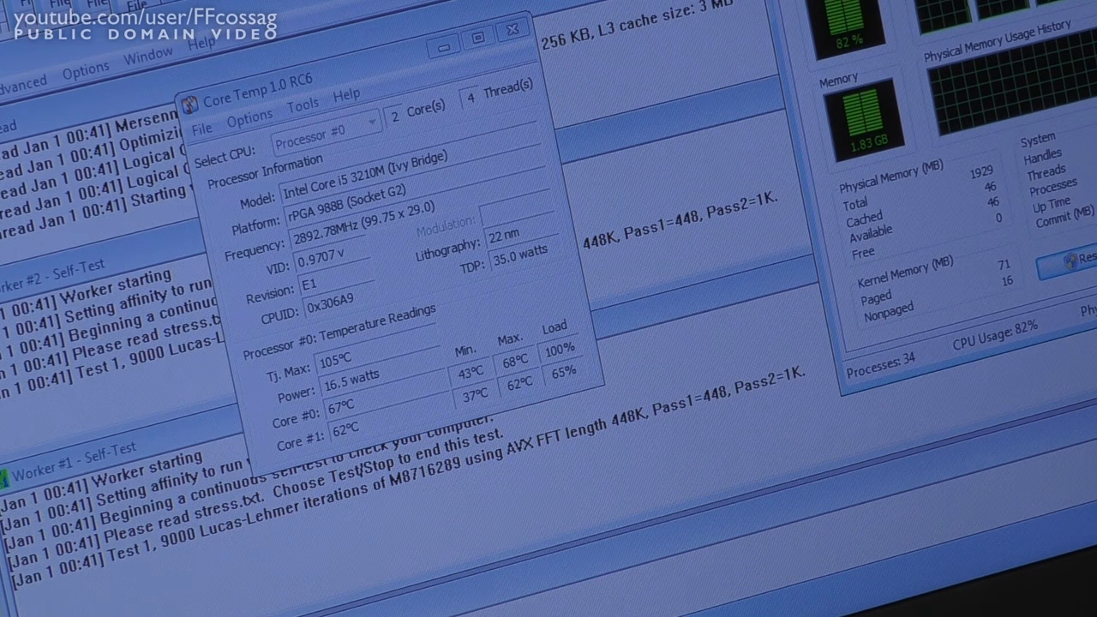
mouse_move(778, 8)
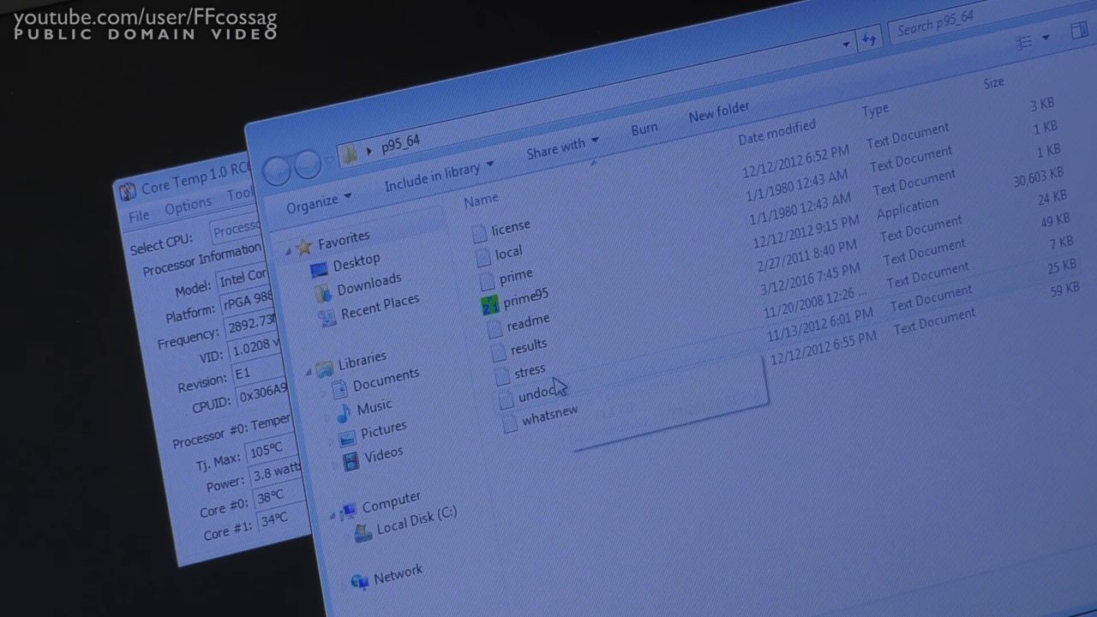
- Launch prime95 from its folder and start a Blend torture test on both workers
double_click(524, 295)
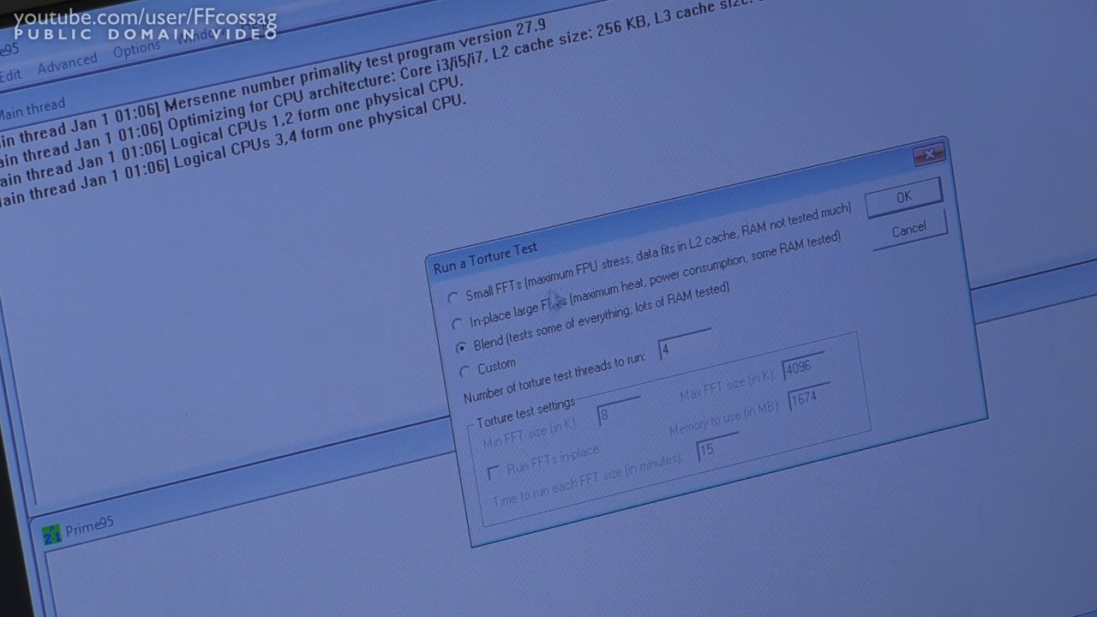
click(902, 195)
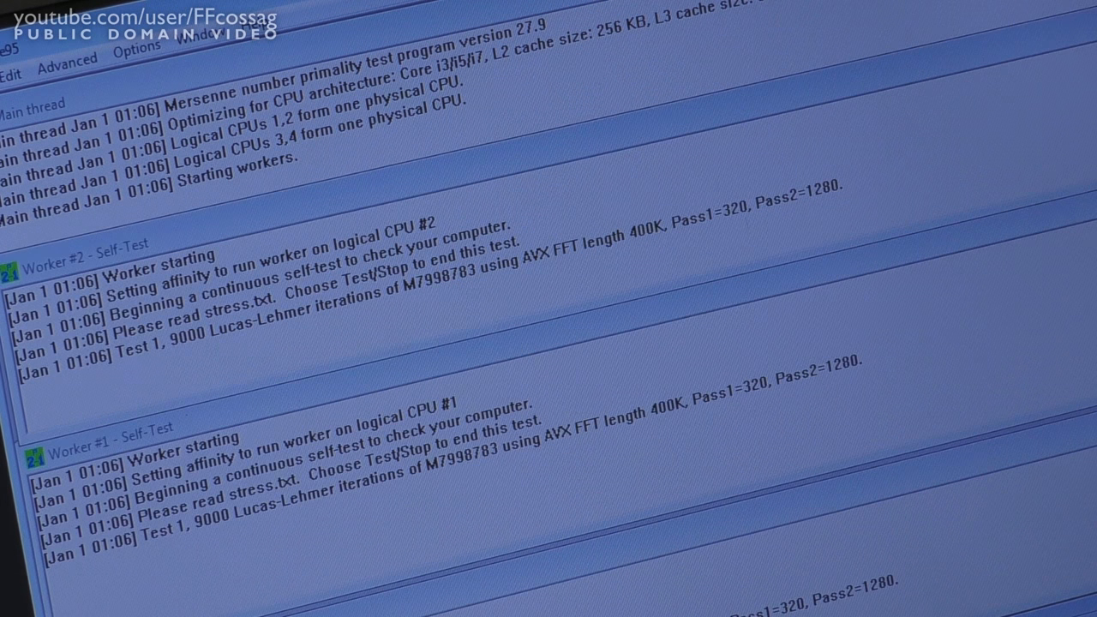